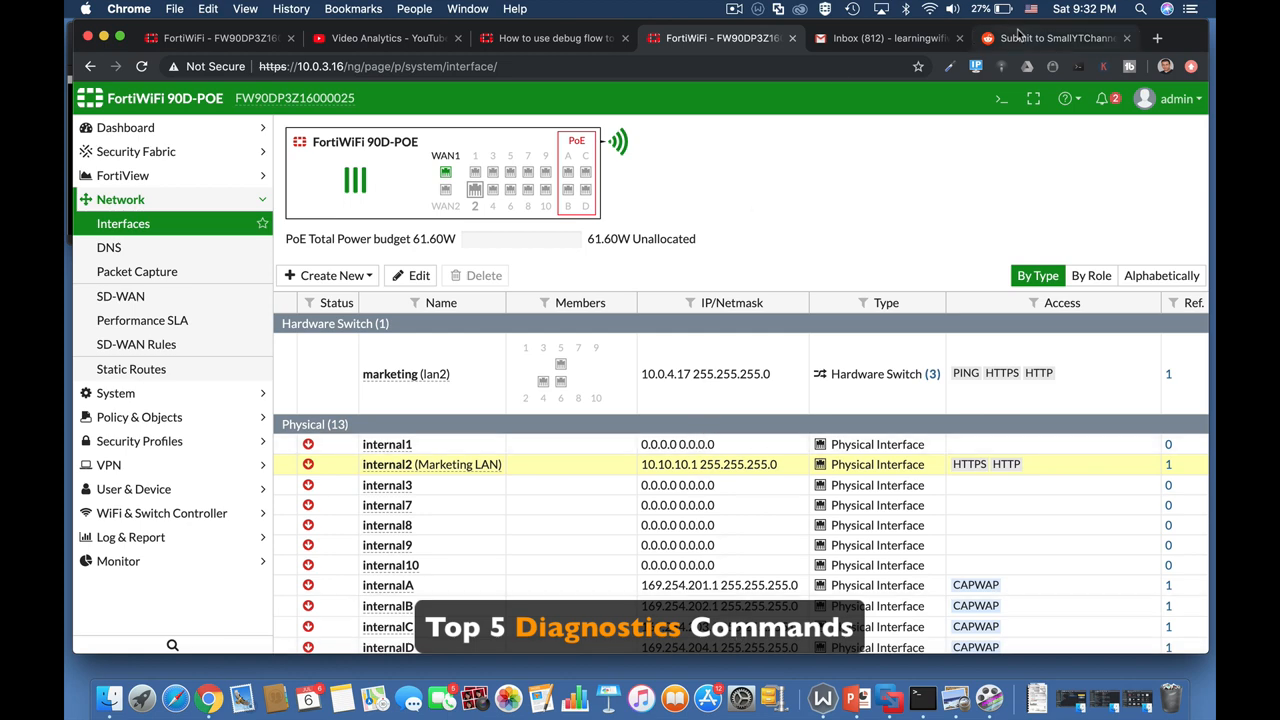
Step: Open the CLI Console pane from the top banner and focus its command prompt
left_click(1003, 98)
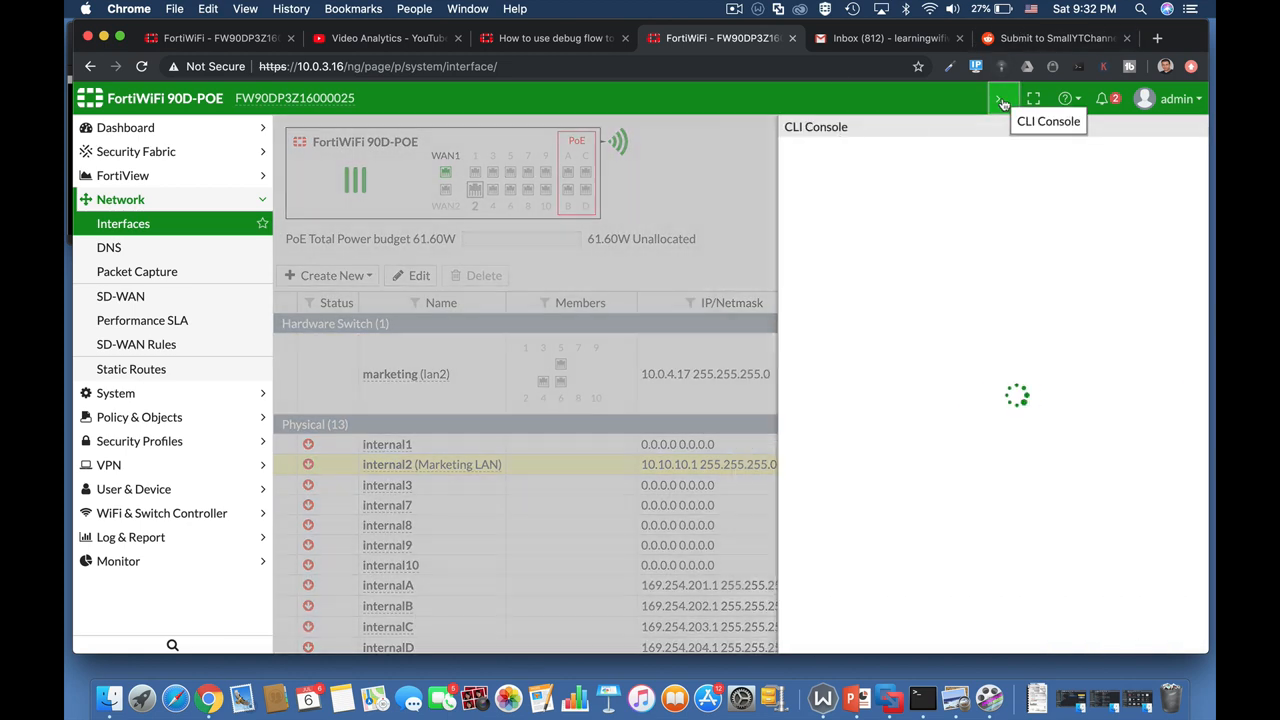
left_click(1002, 98)
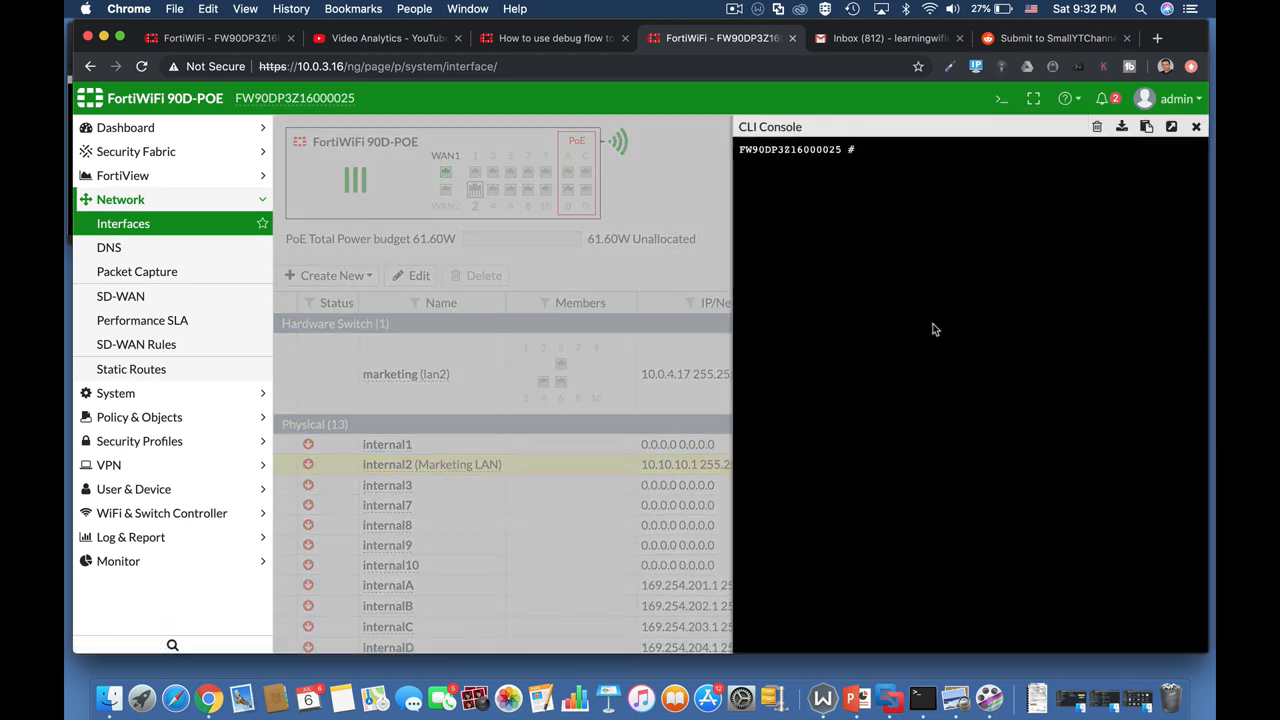
Step: Run get system status to show firmware version, serial number, hostname and operation mode
type("get")
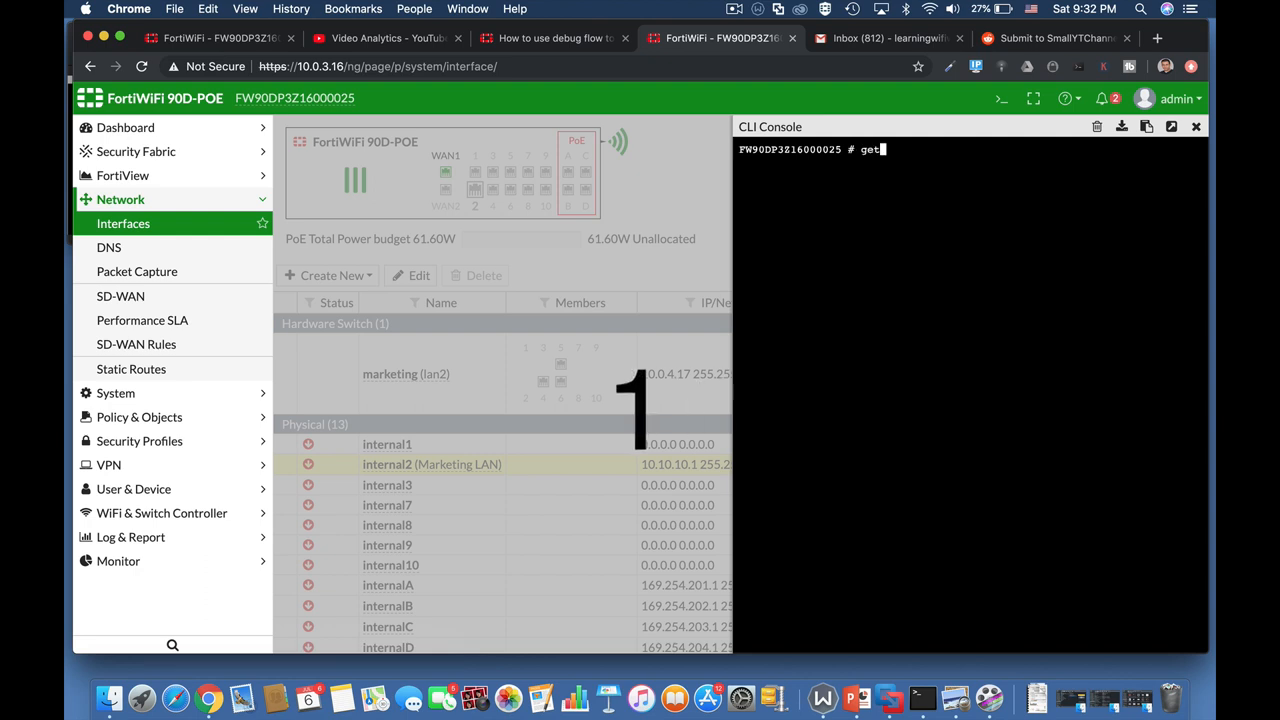
type("ssh-filter")
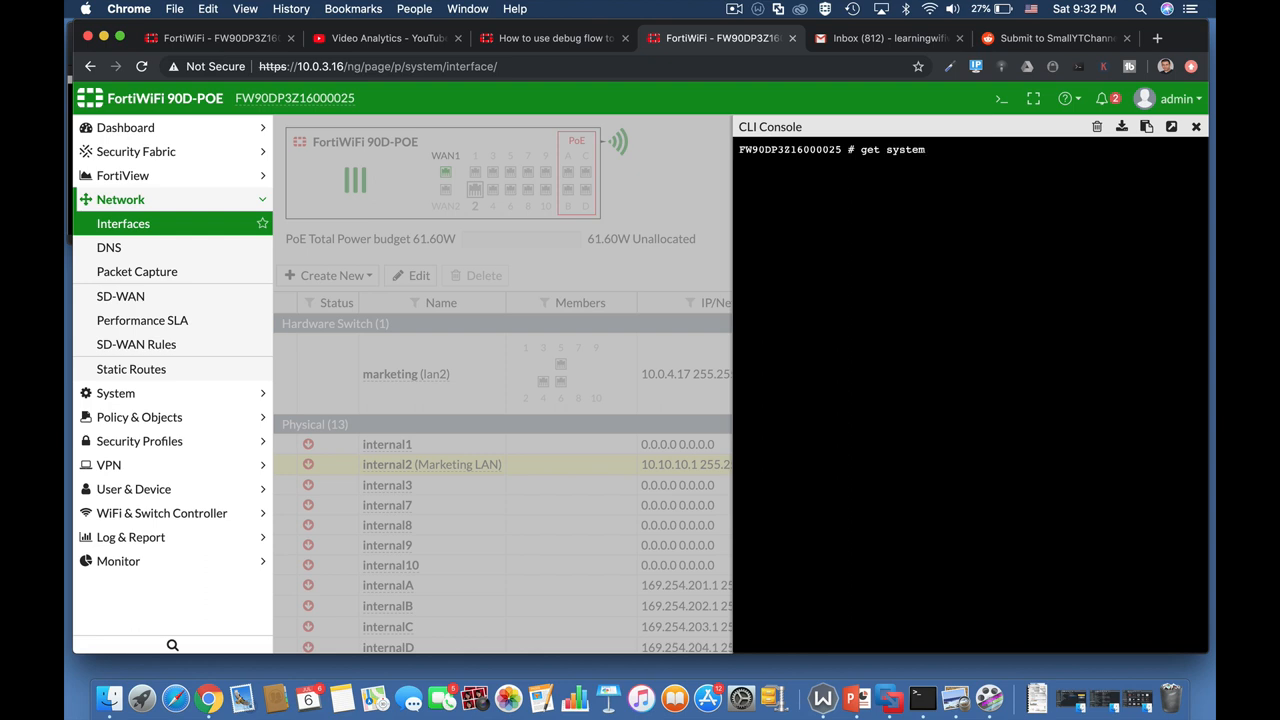
type("status")
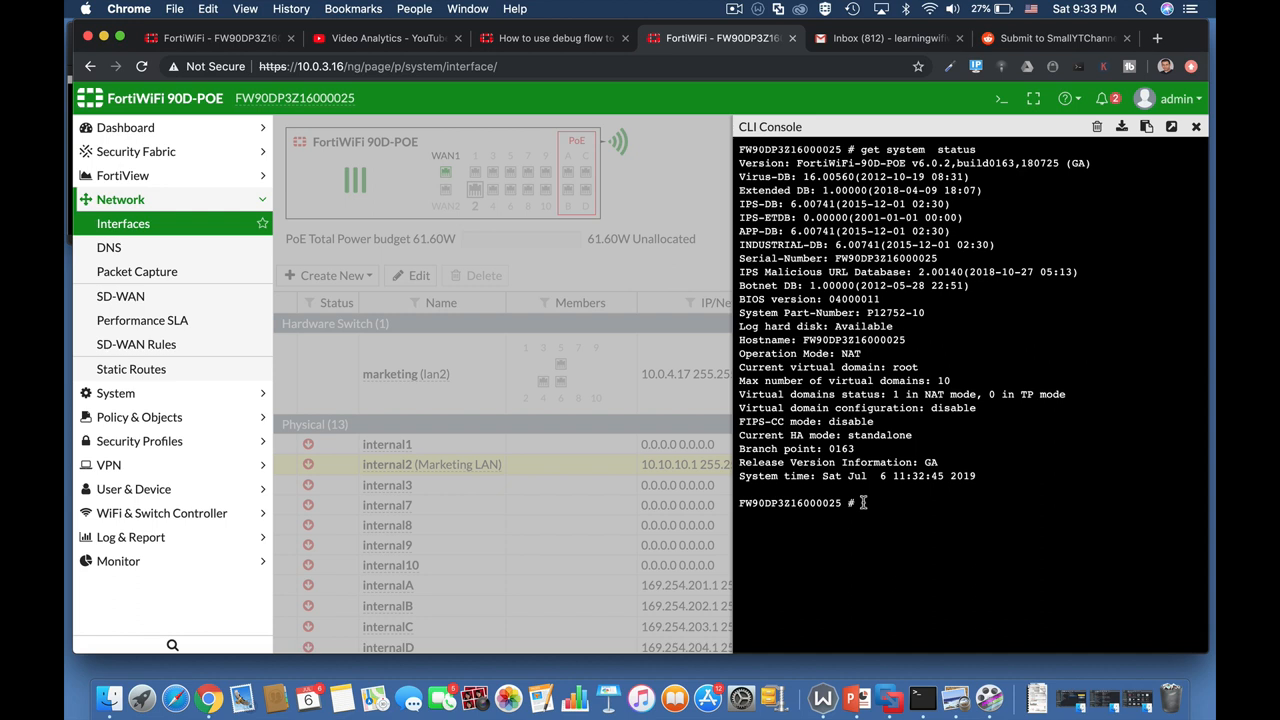
Step: Run get hardware nic wan1, showing wan1 up at 1000 speed and full duplex
type("get")
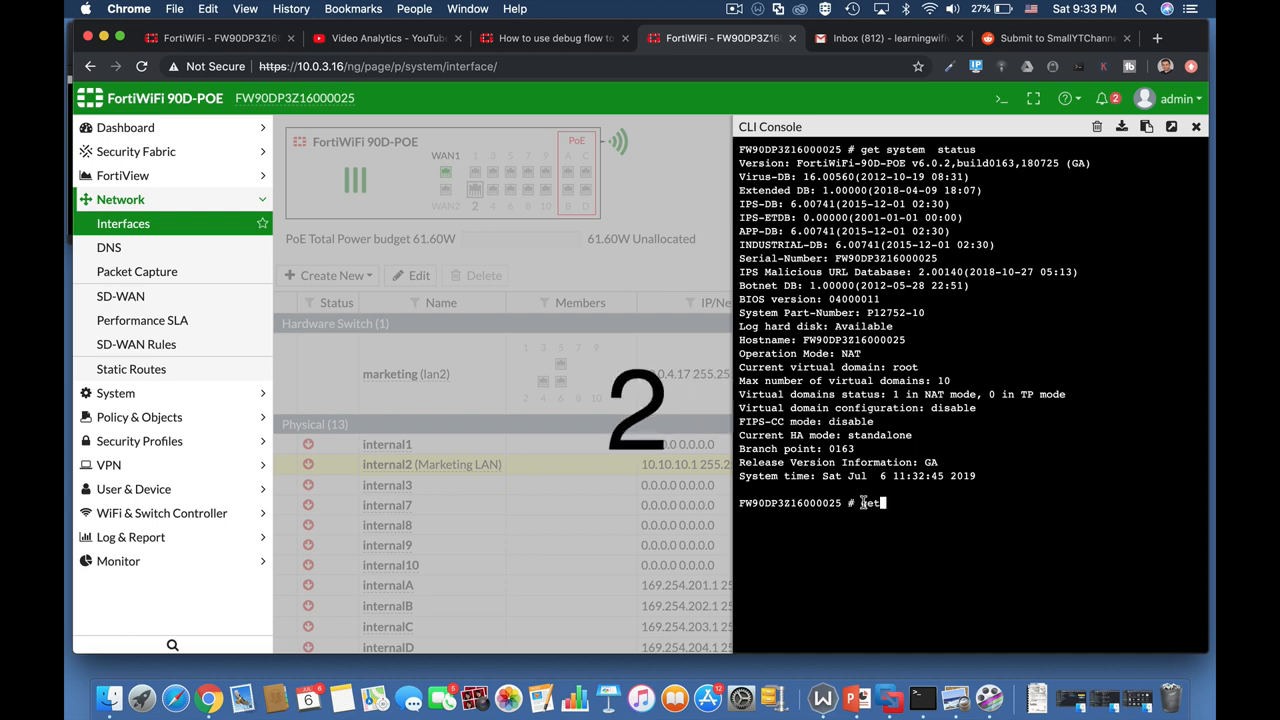
type("hardware")
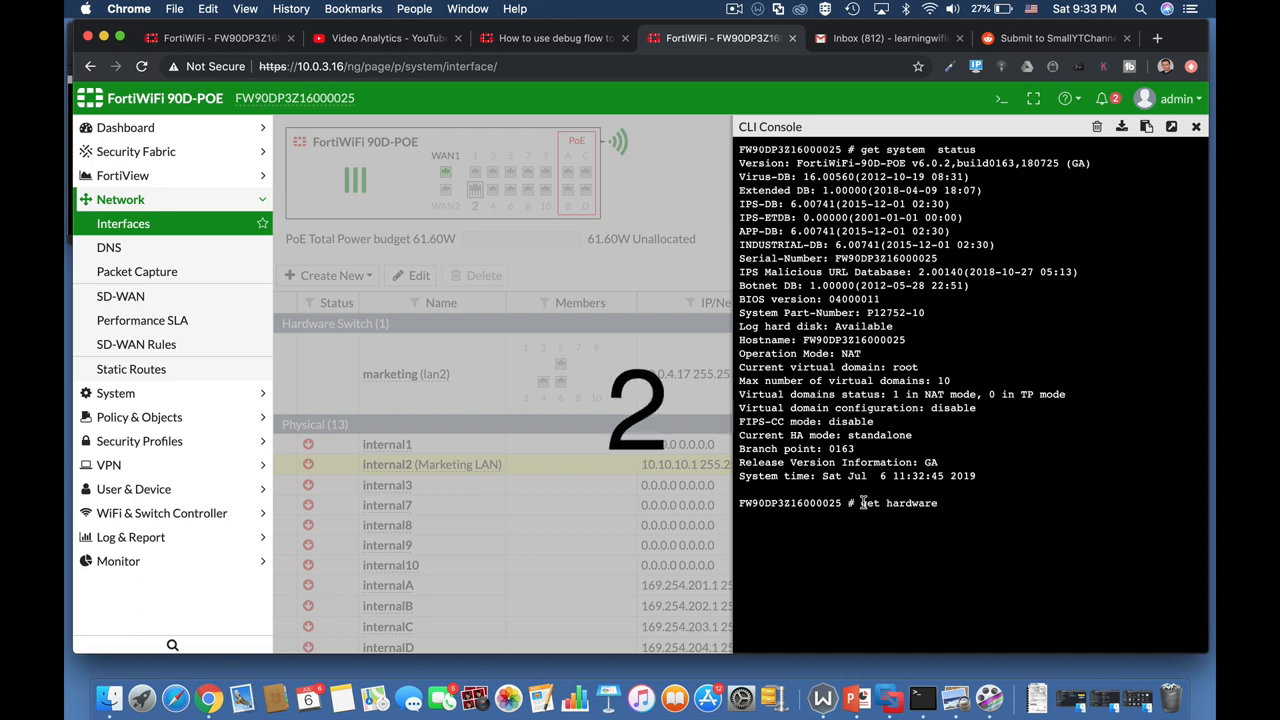
type("nic")
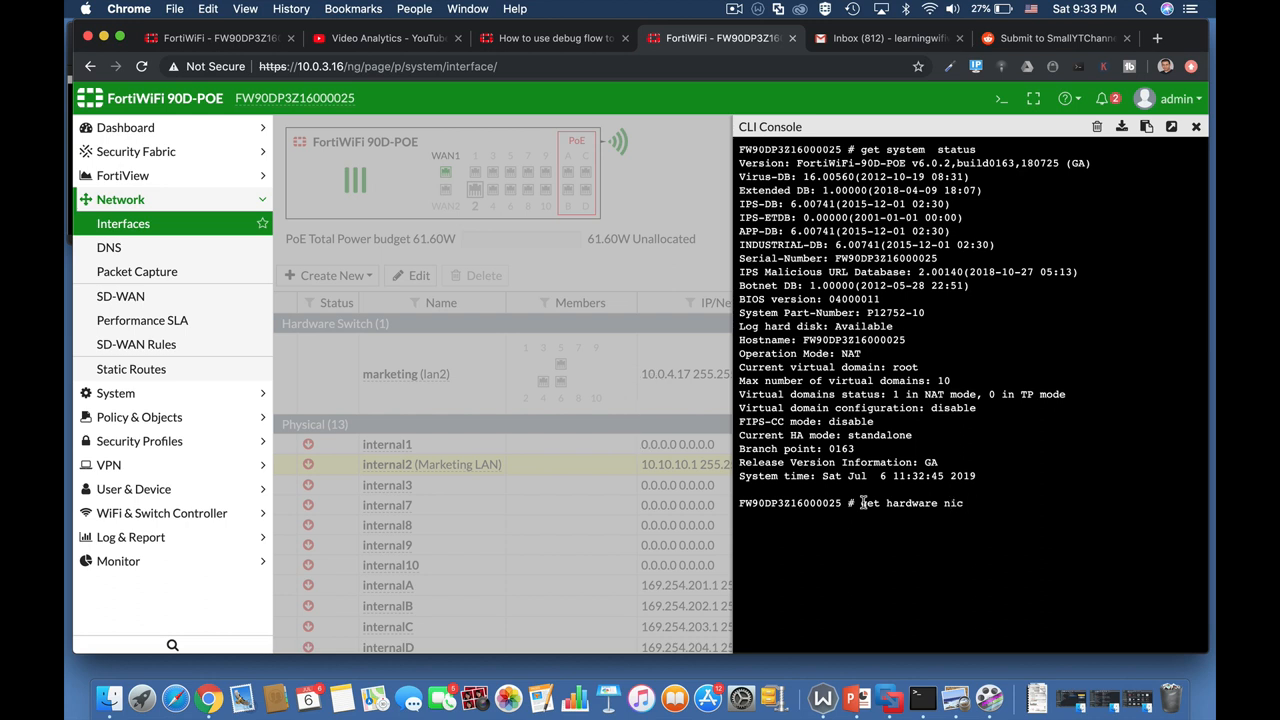
type("wan")
type("get system")
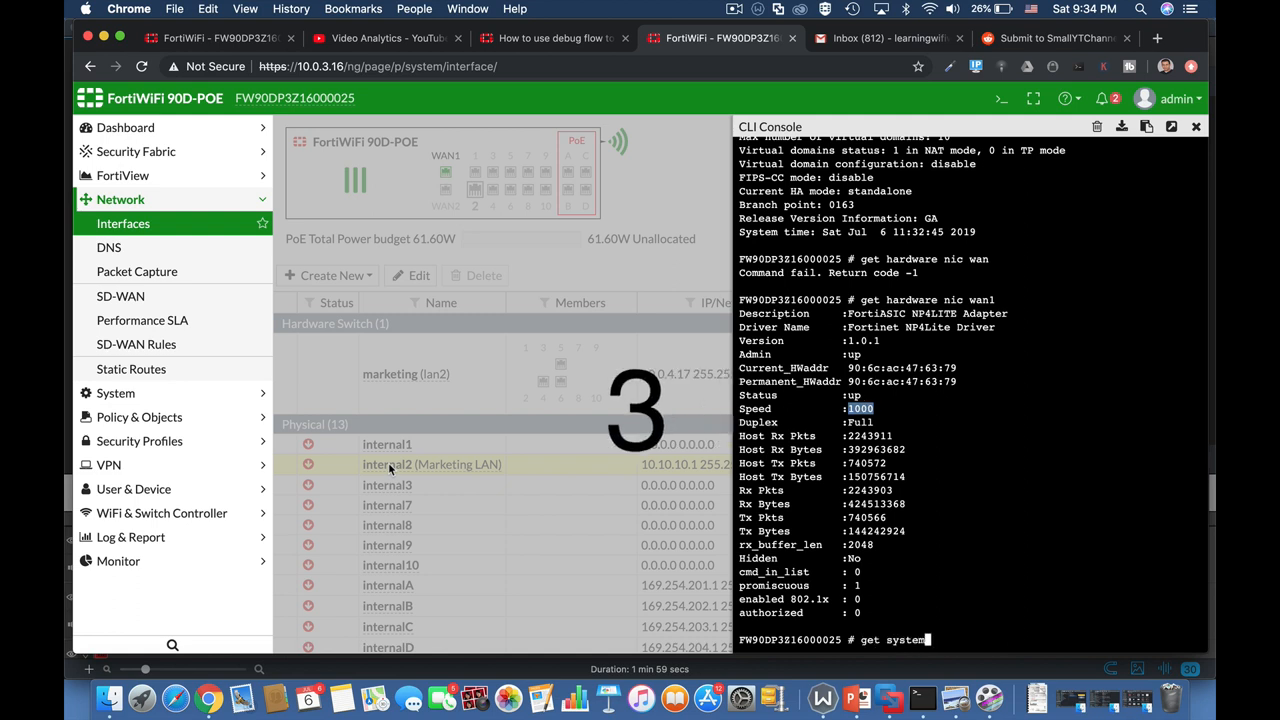
Step: Run get system performance status, then enter diagnose debug flow
type("performance")
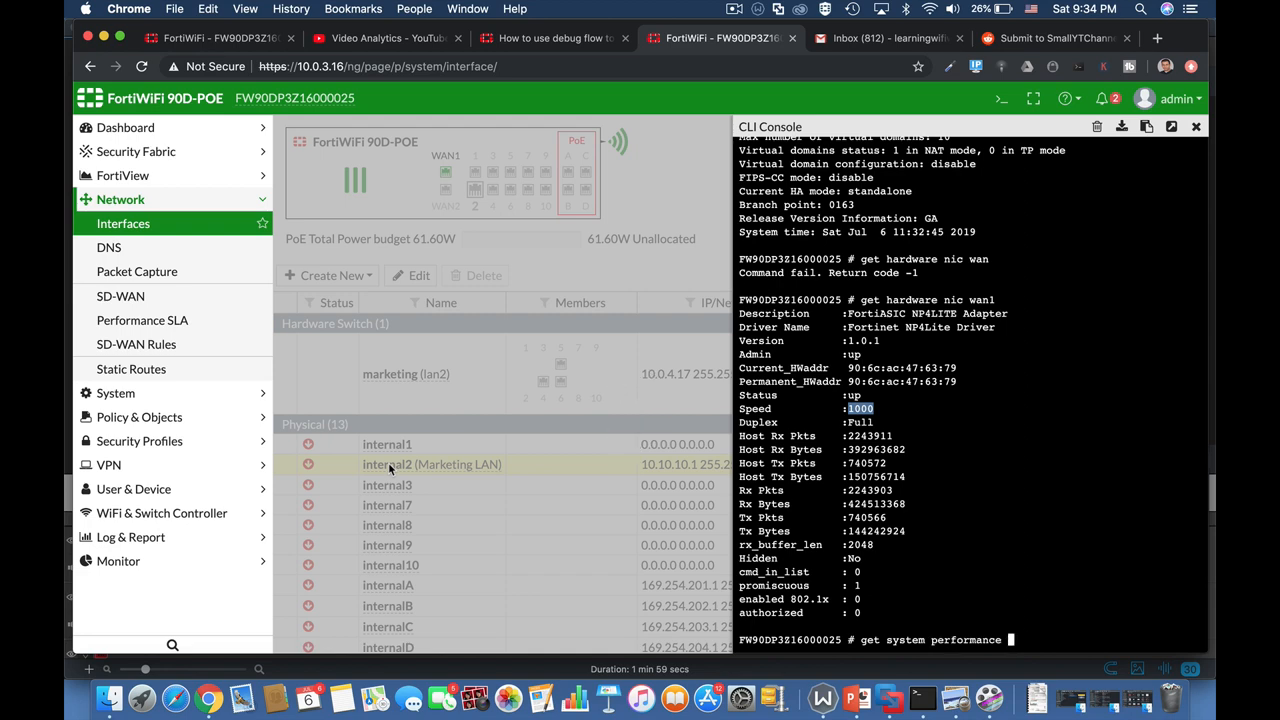
type("status")
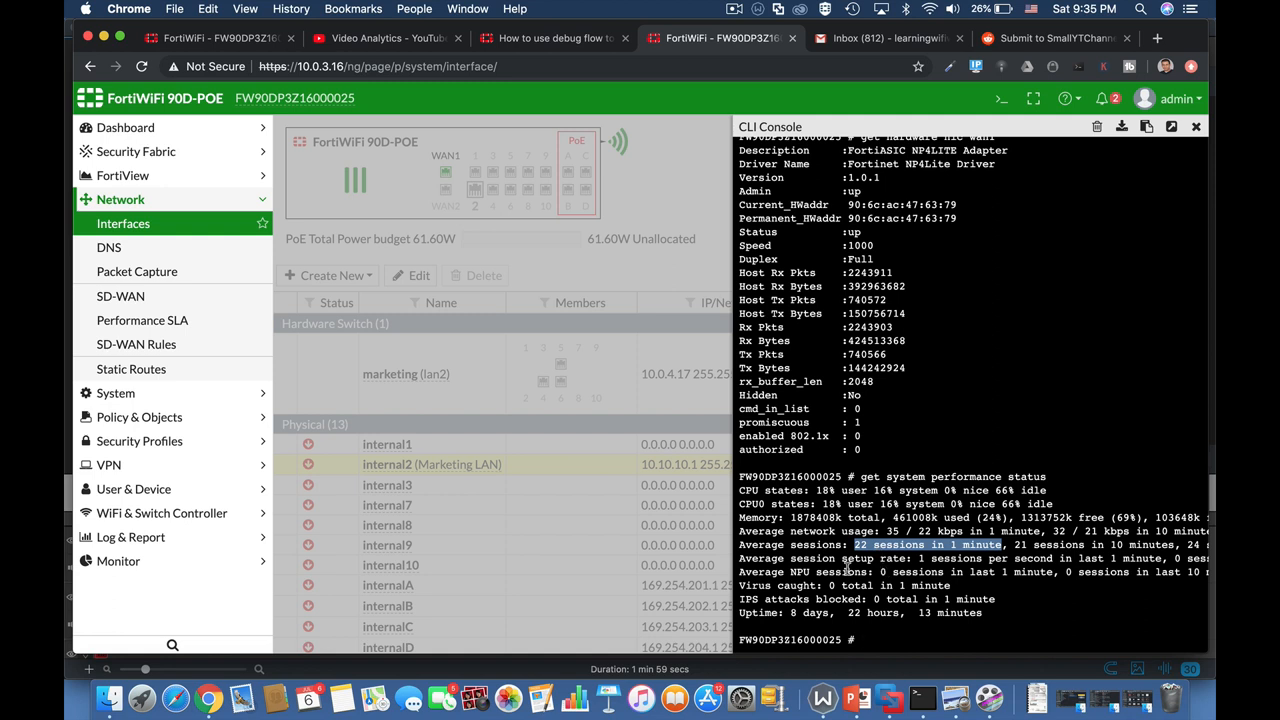
type("diagnose debug flow")
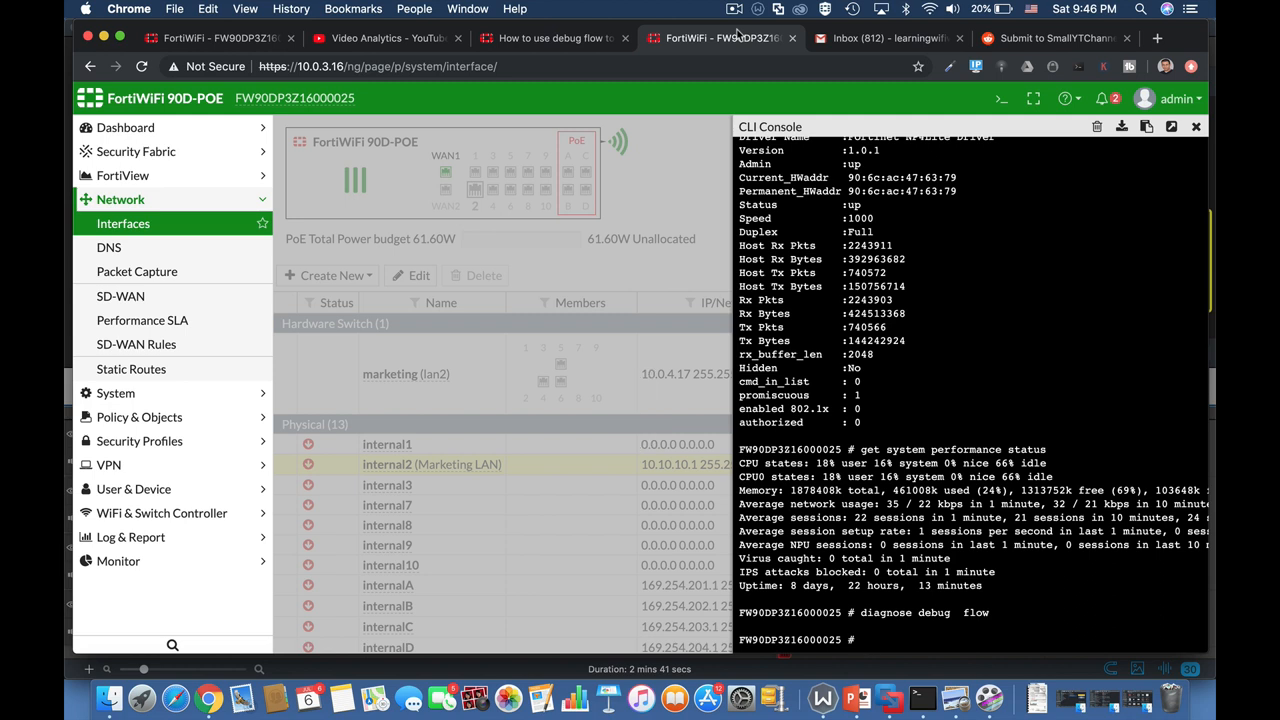
Step: Enable debug output with diagnose debug enable
type("diagnose debug")
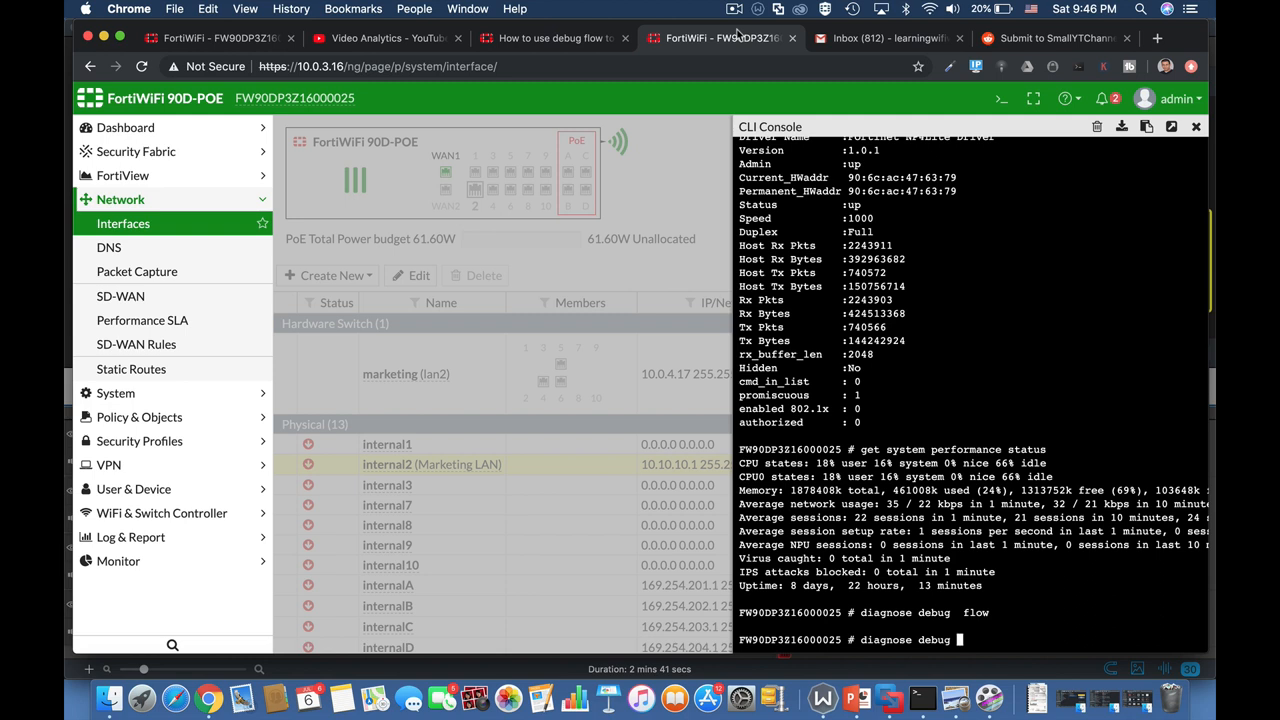
type("flow")
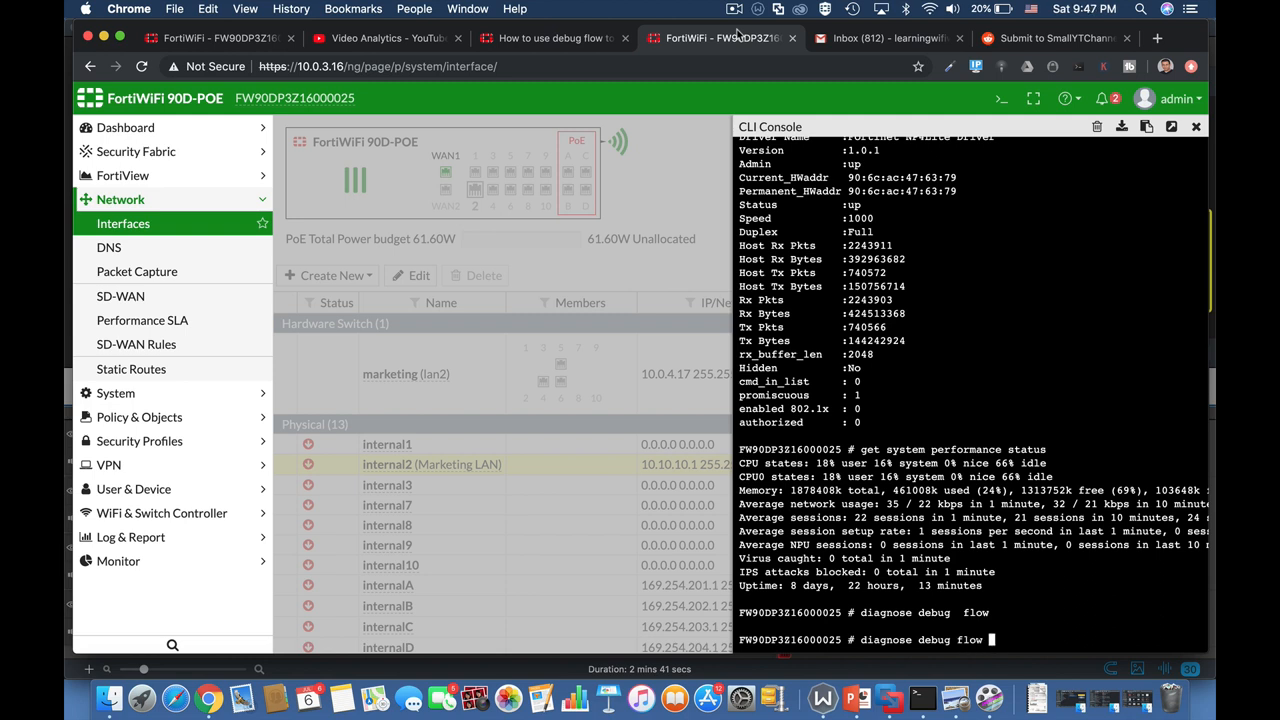
type("en")
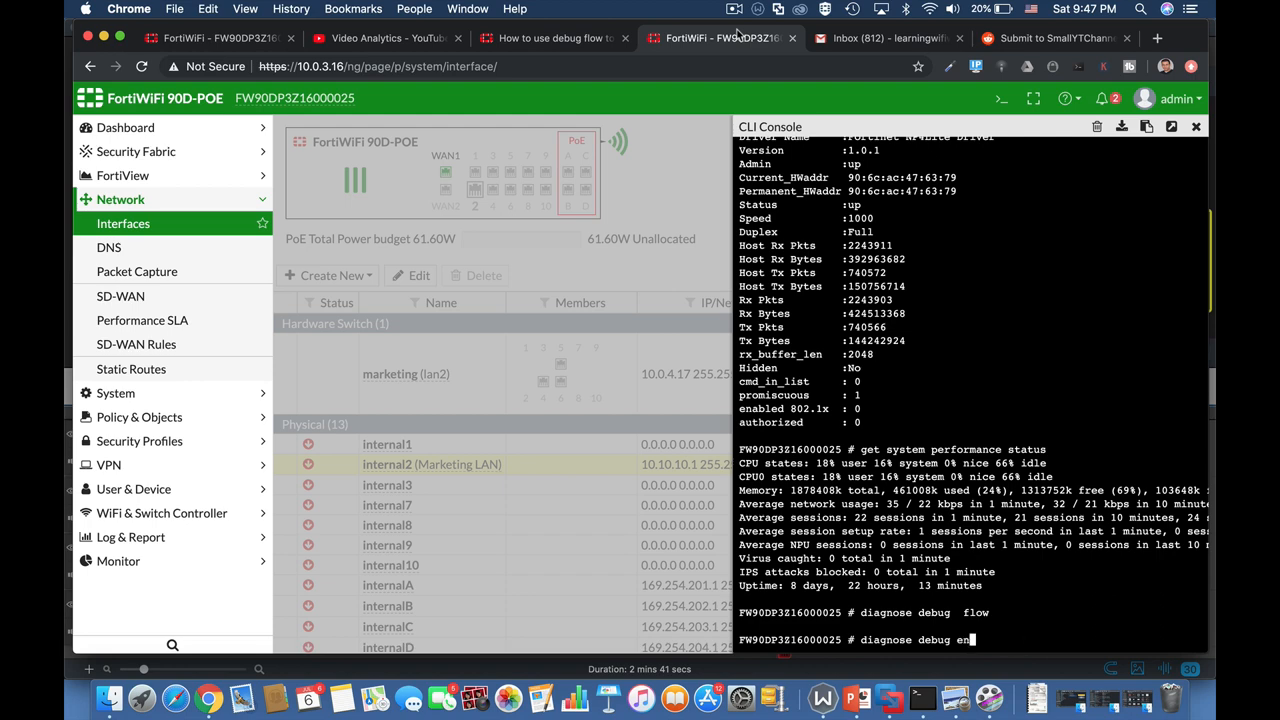
key("enter")
type("diagnose debug flow")
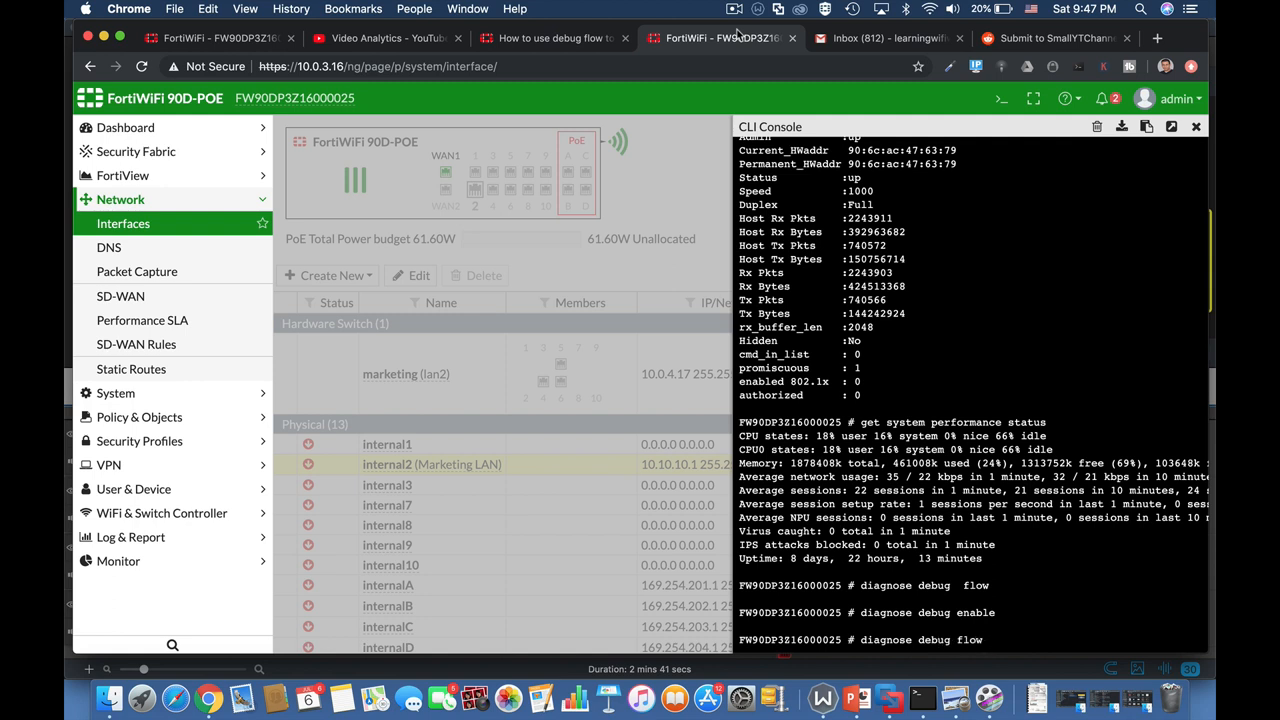
Step: Set a flow filter for address 10.0.3.16 and type diagnose debug flow trace start
type("filter")
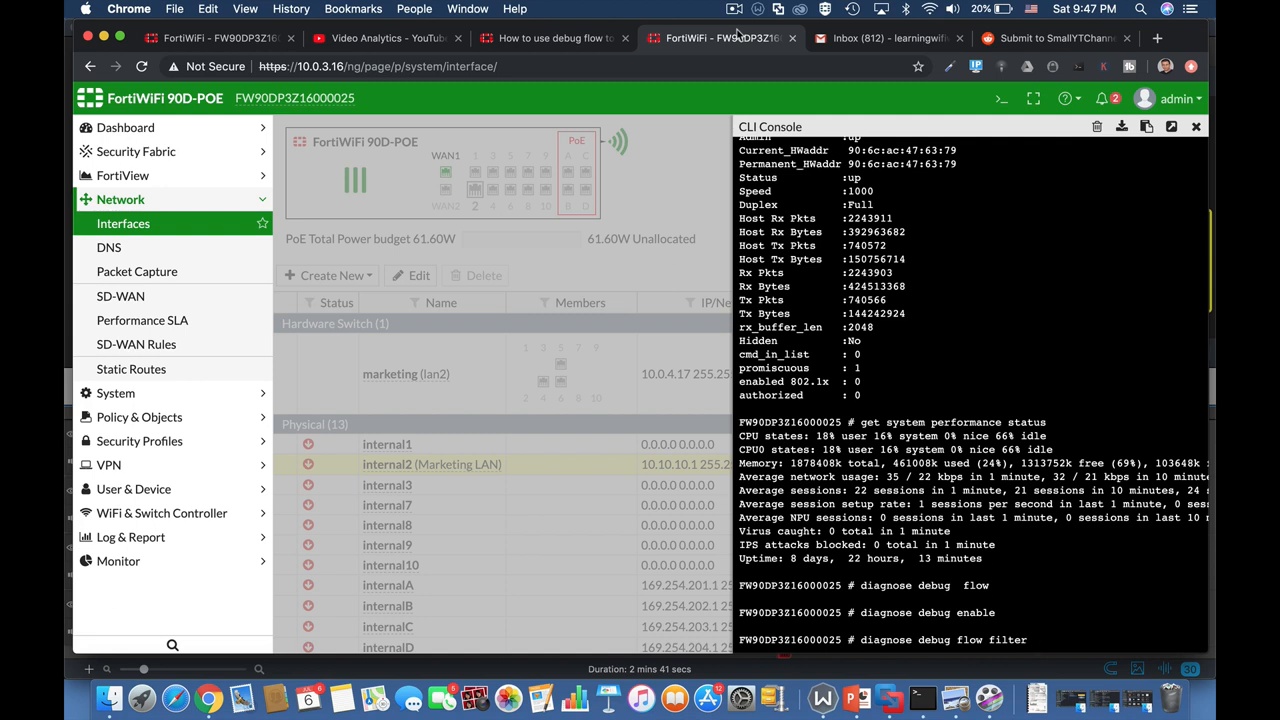
type("addr 10.0.3.16 10")
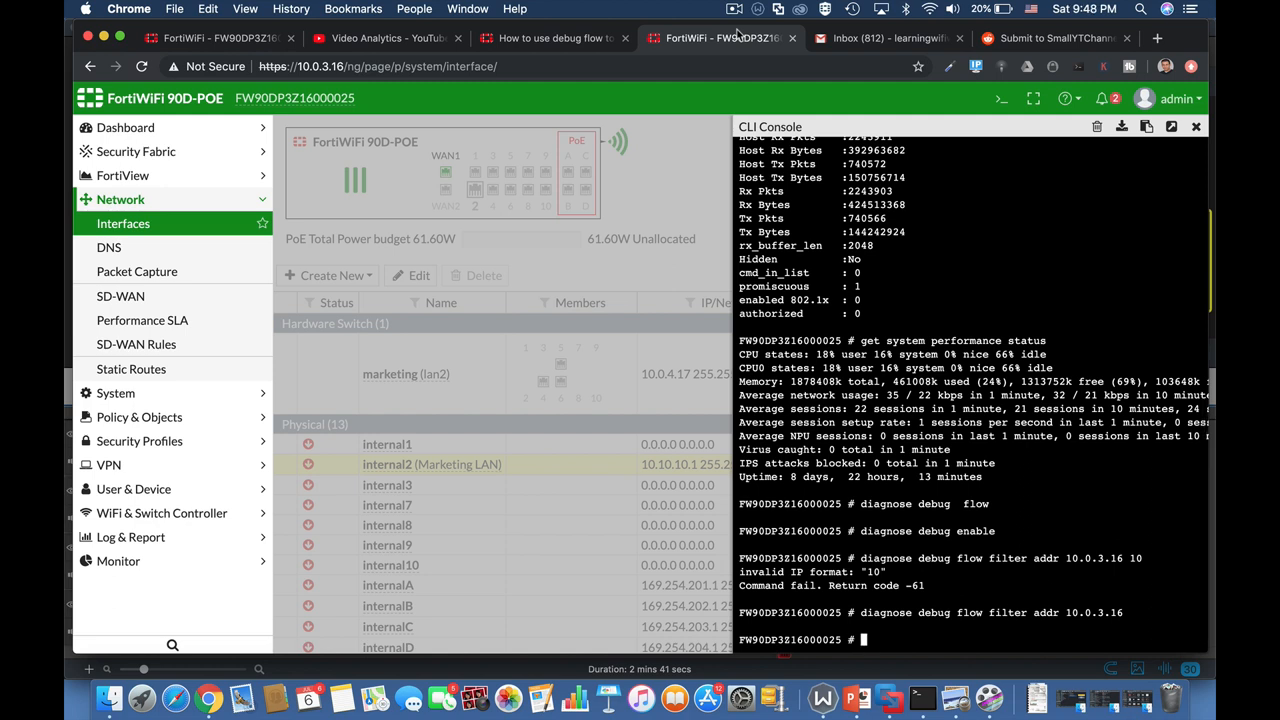
type("diagnose")
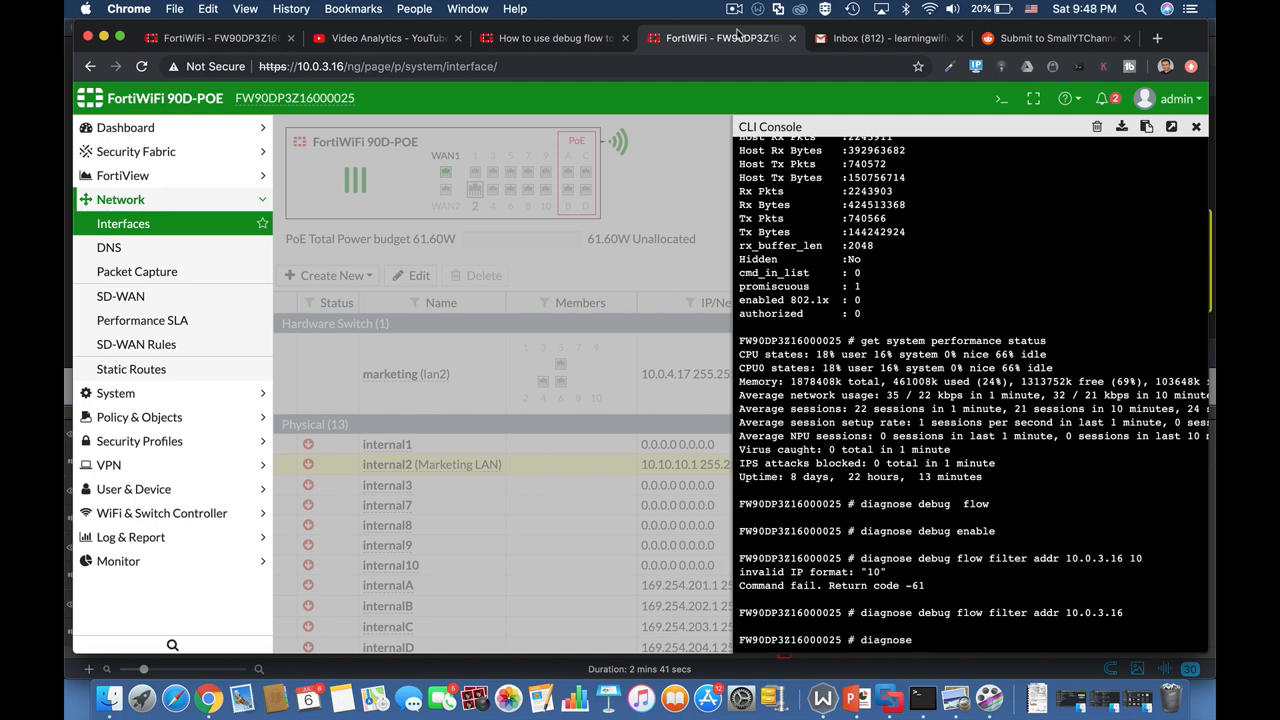
type("flow trace")
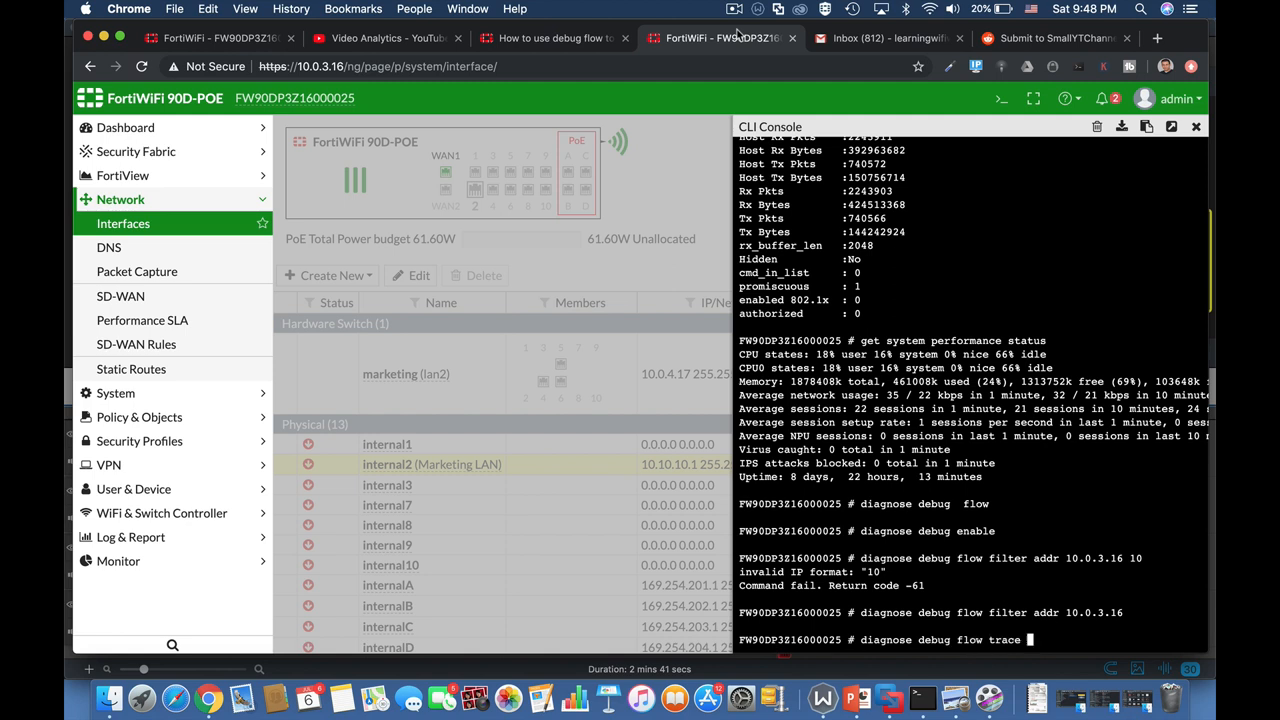
type("sa")
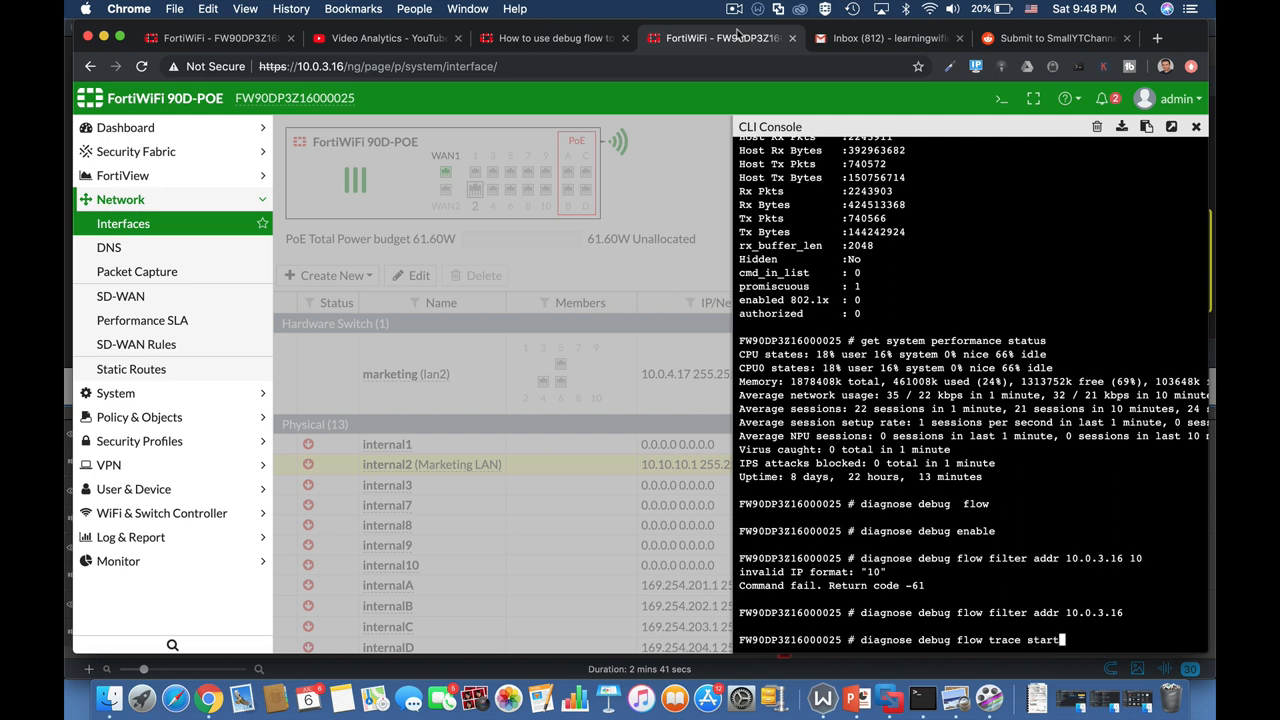
Step: Start a 10-packet flow trace and pick out port 443 in the trace output
type("10")
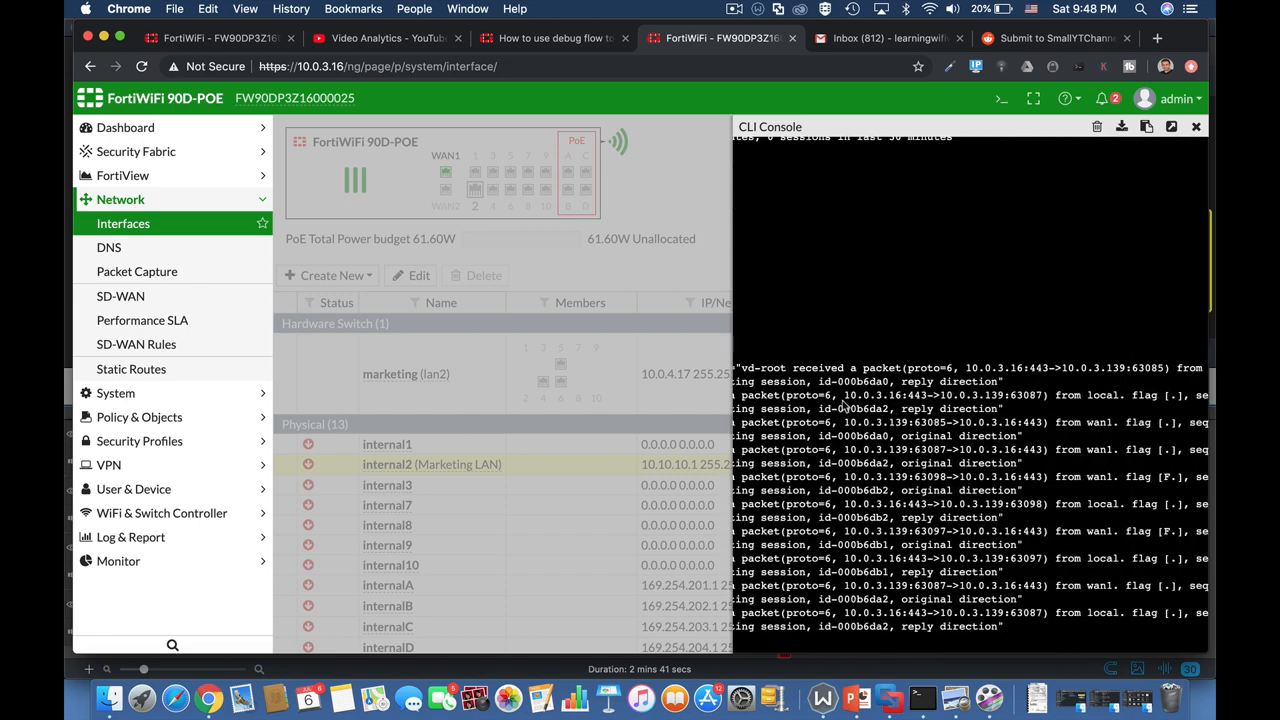
double_click(868, 394)
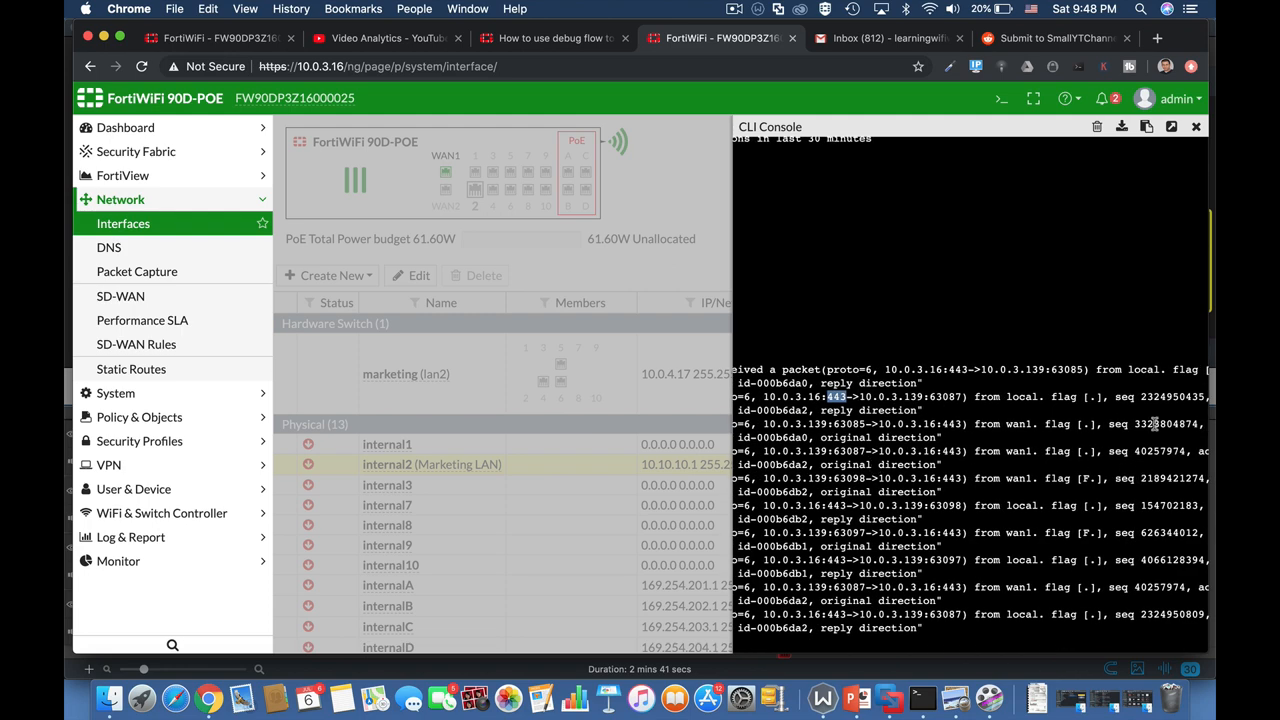
mouse_move(1015, 414)
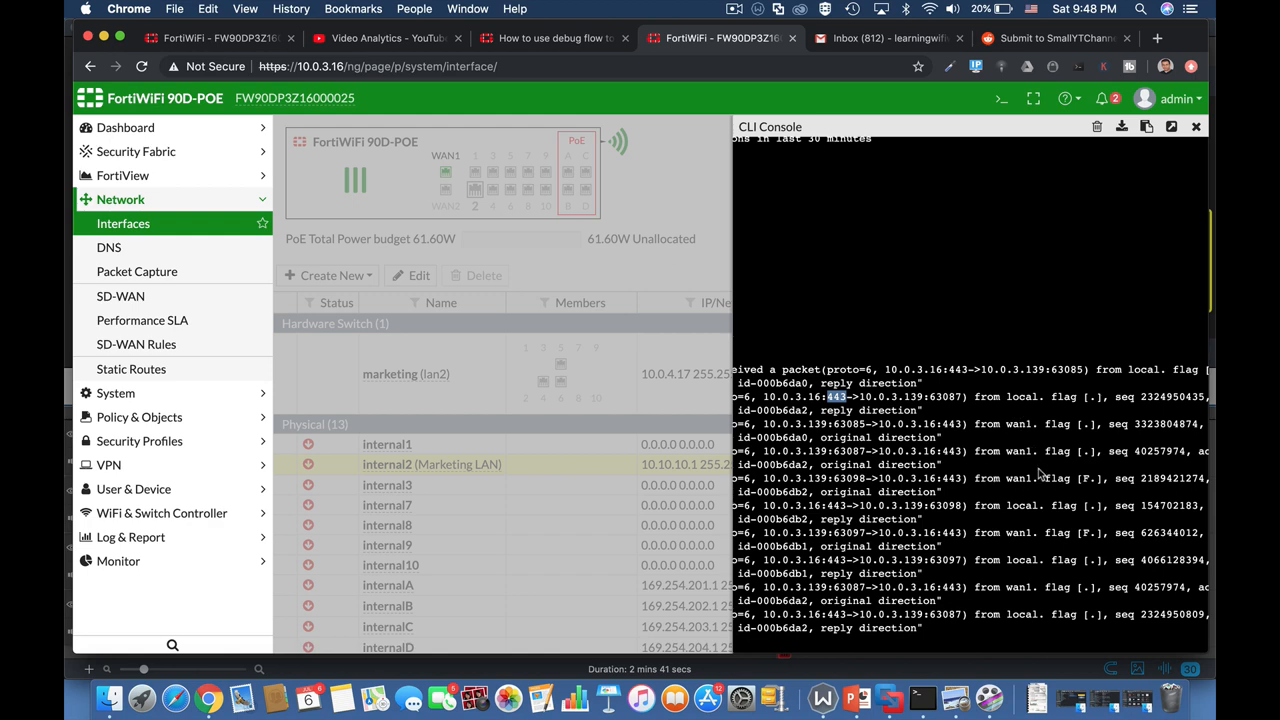
mouse_move(1013, 503)
type("diagnose sys session")
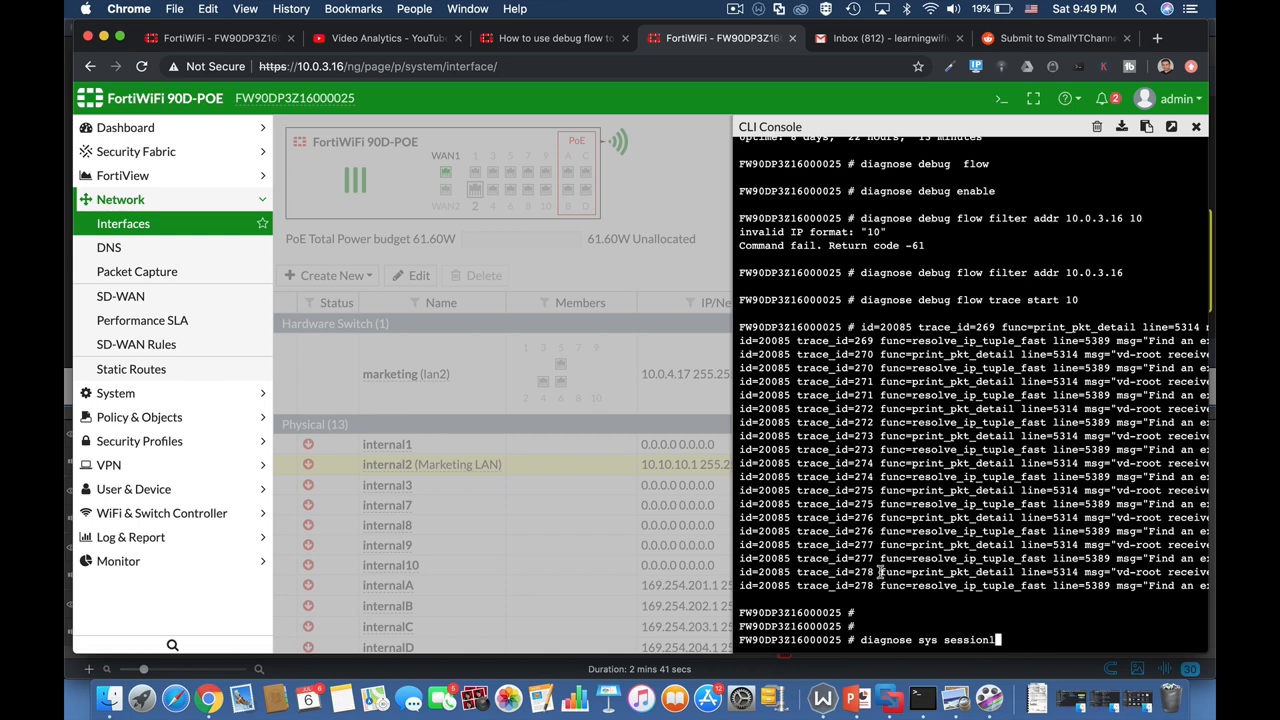
Step: List all 22 sessions, then filter the session list with grep 10.0.3.1
type("list | grep")
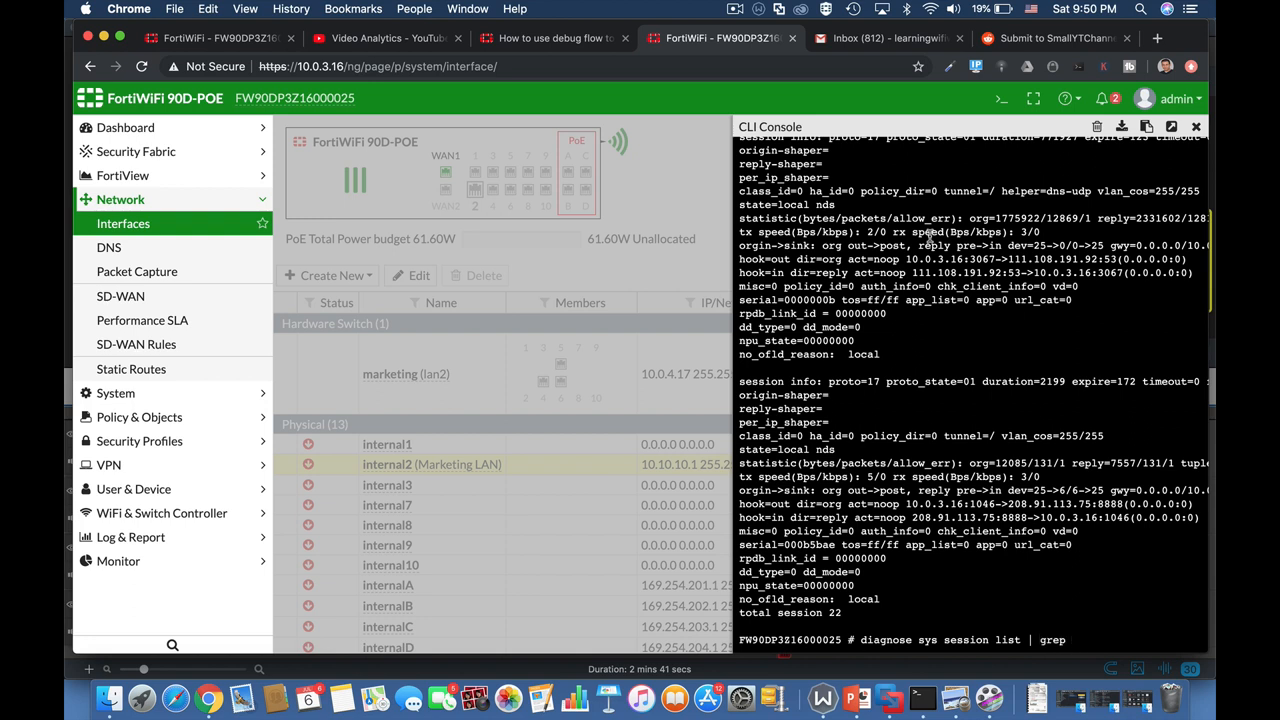
type("10.0.3.1")
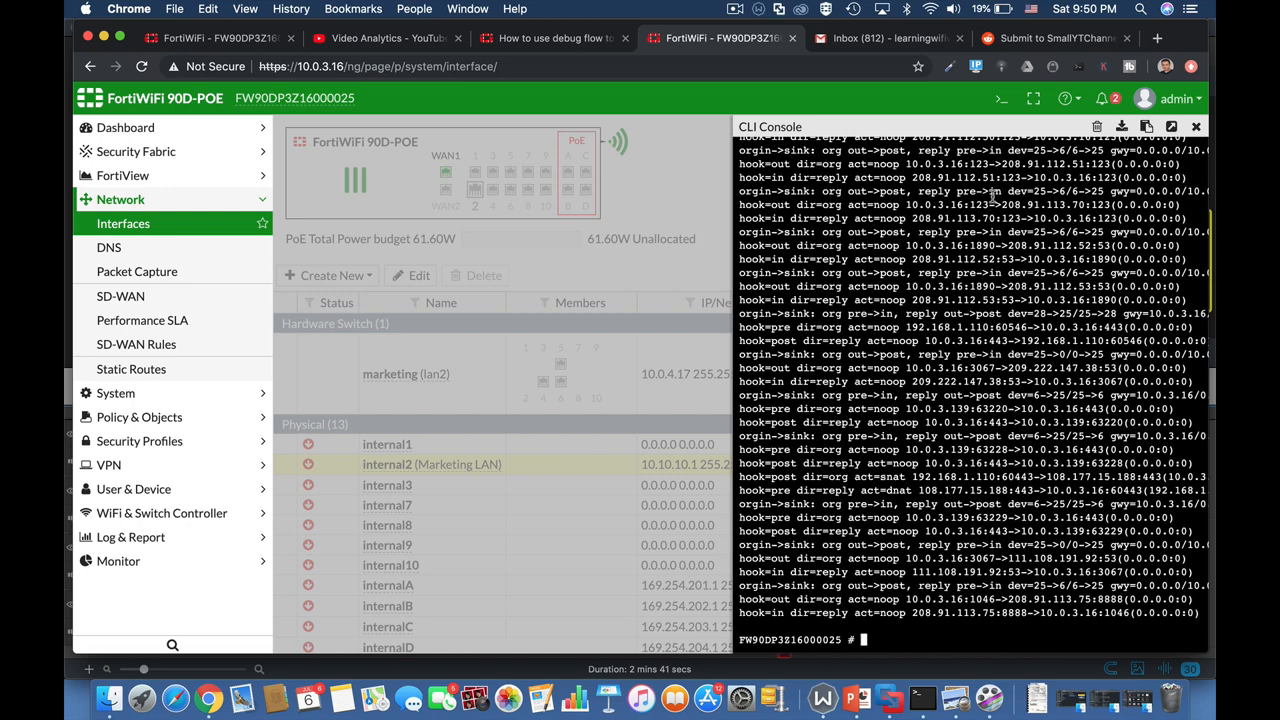
type("diagnose")
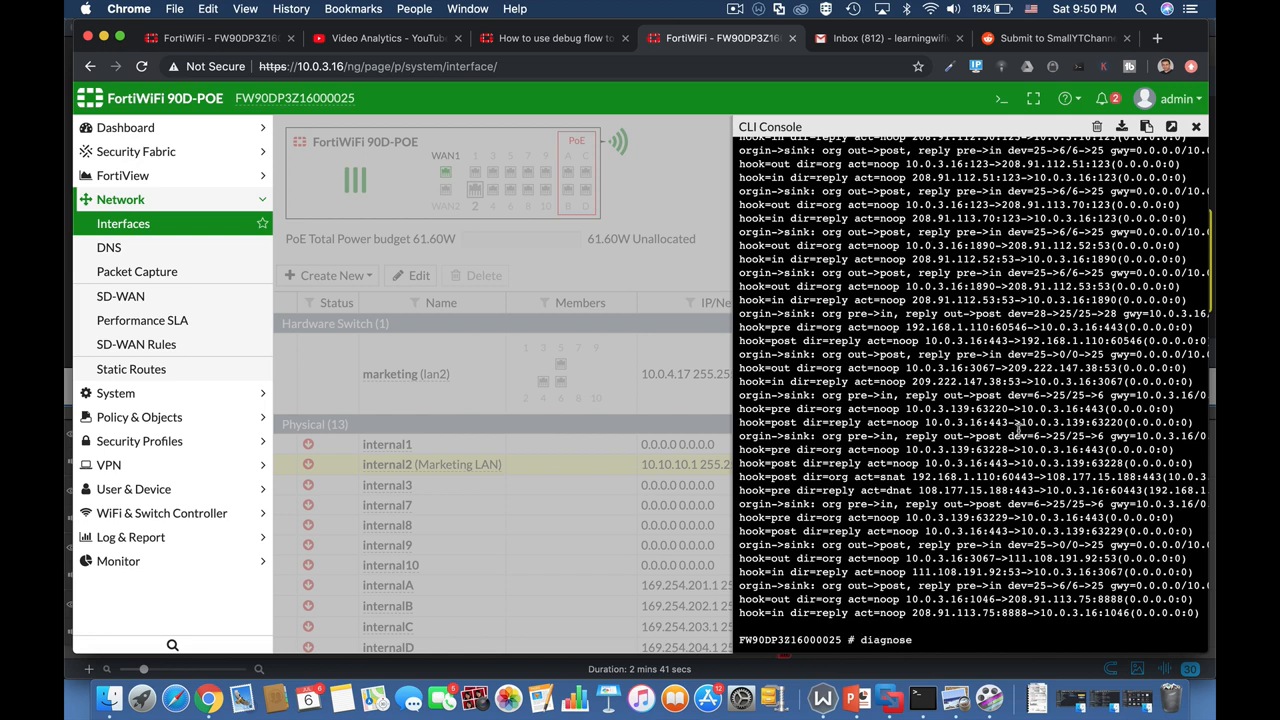
Step: Run diagnose sys top and scroll the live process CPU and memory table
type("sy")
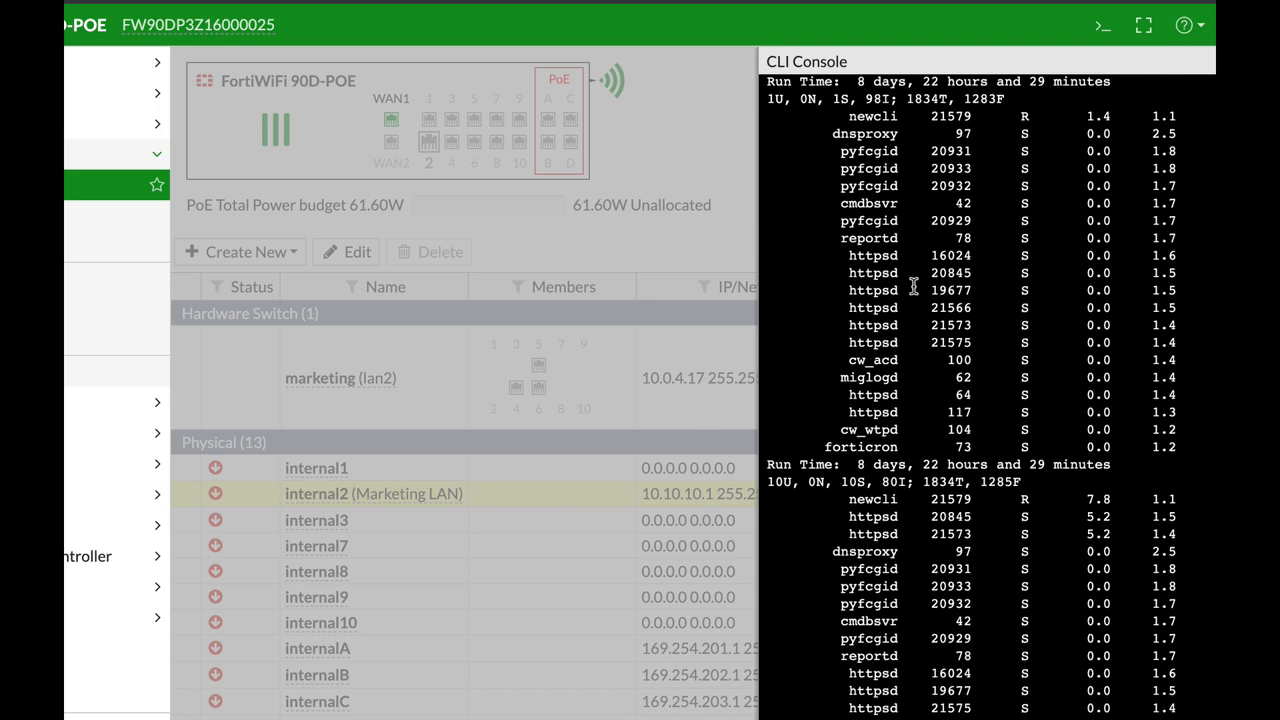
mouse_move(948, 143)
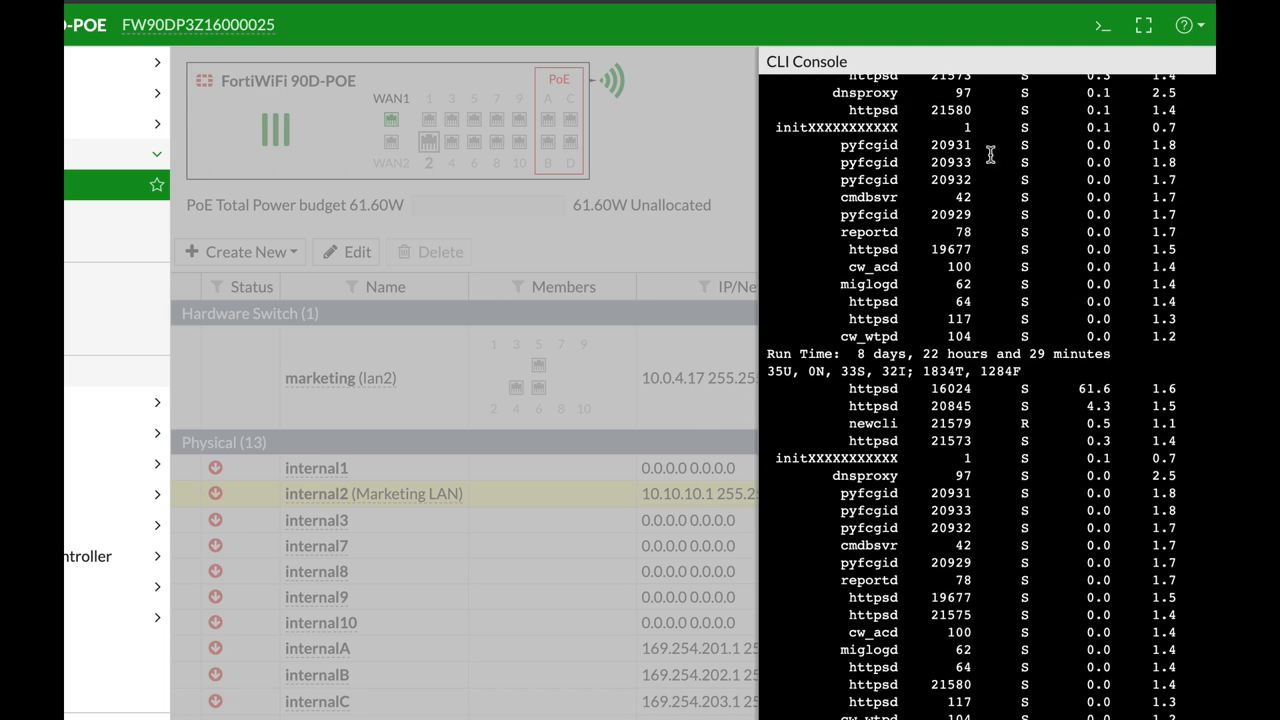
mouse_move(1025, 110)
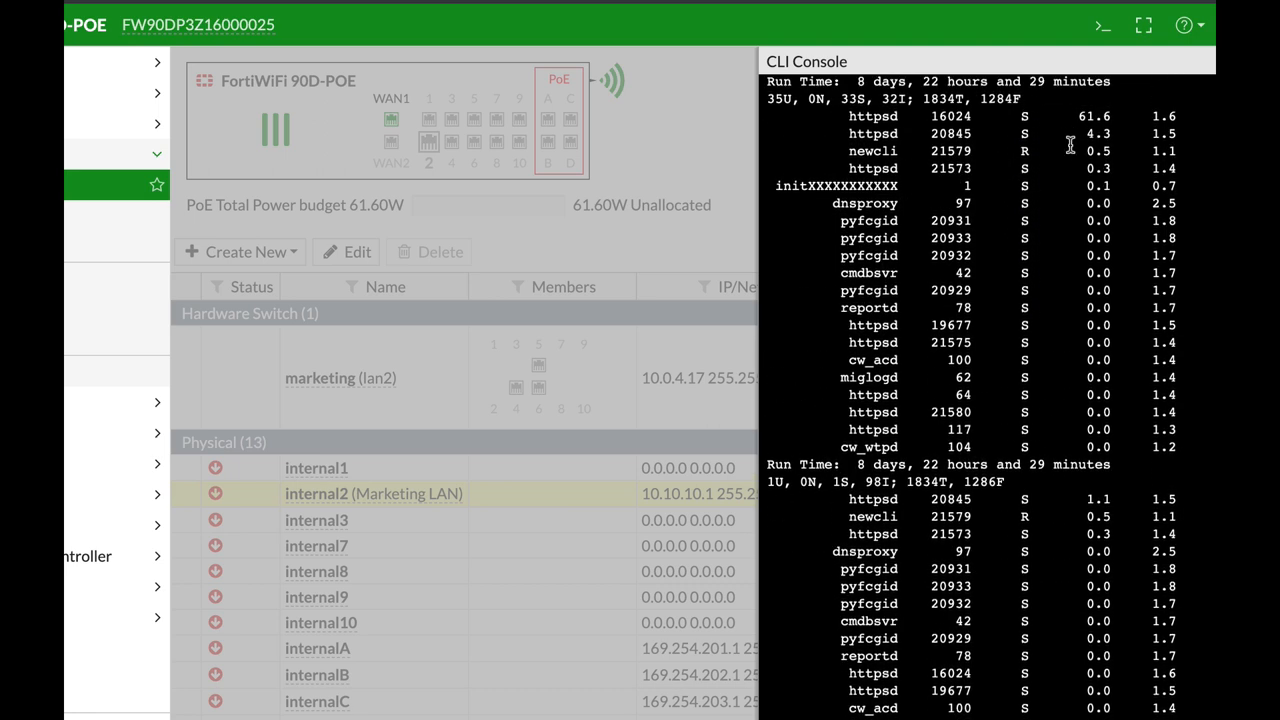
scroll("down", 3)
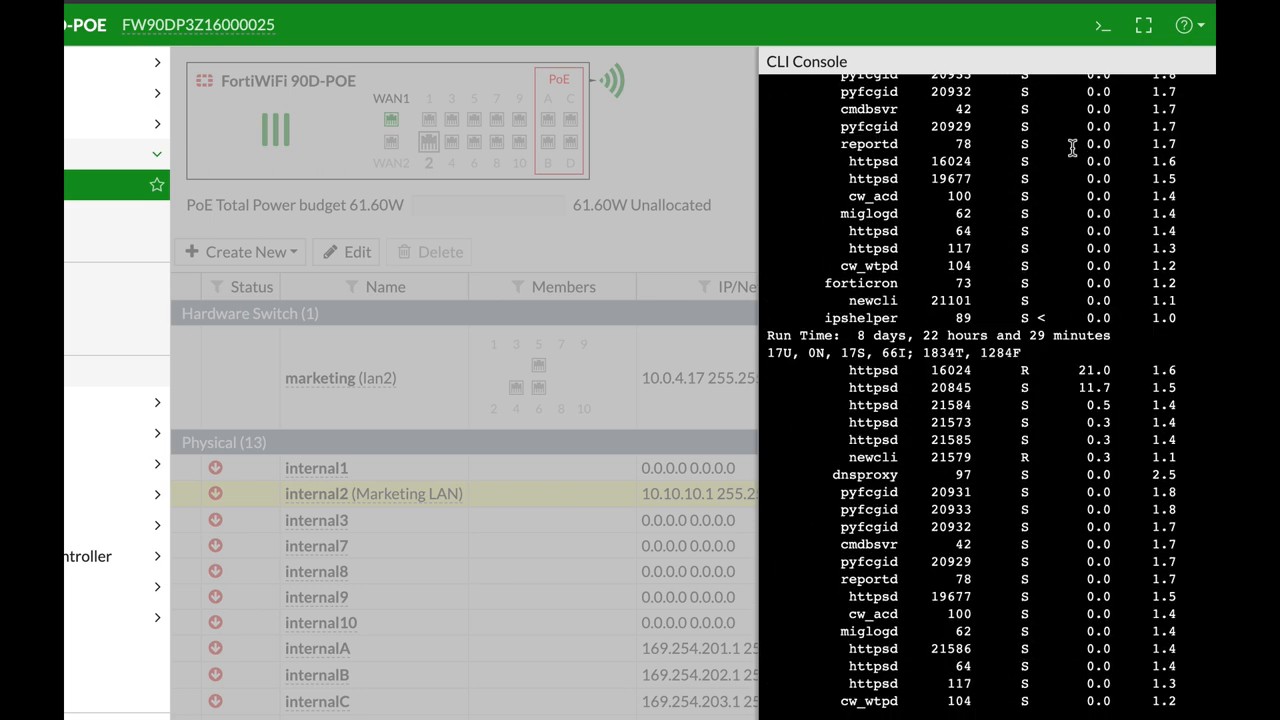
mouse_move(1050, 332)
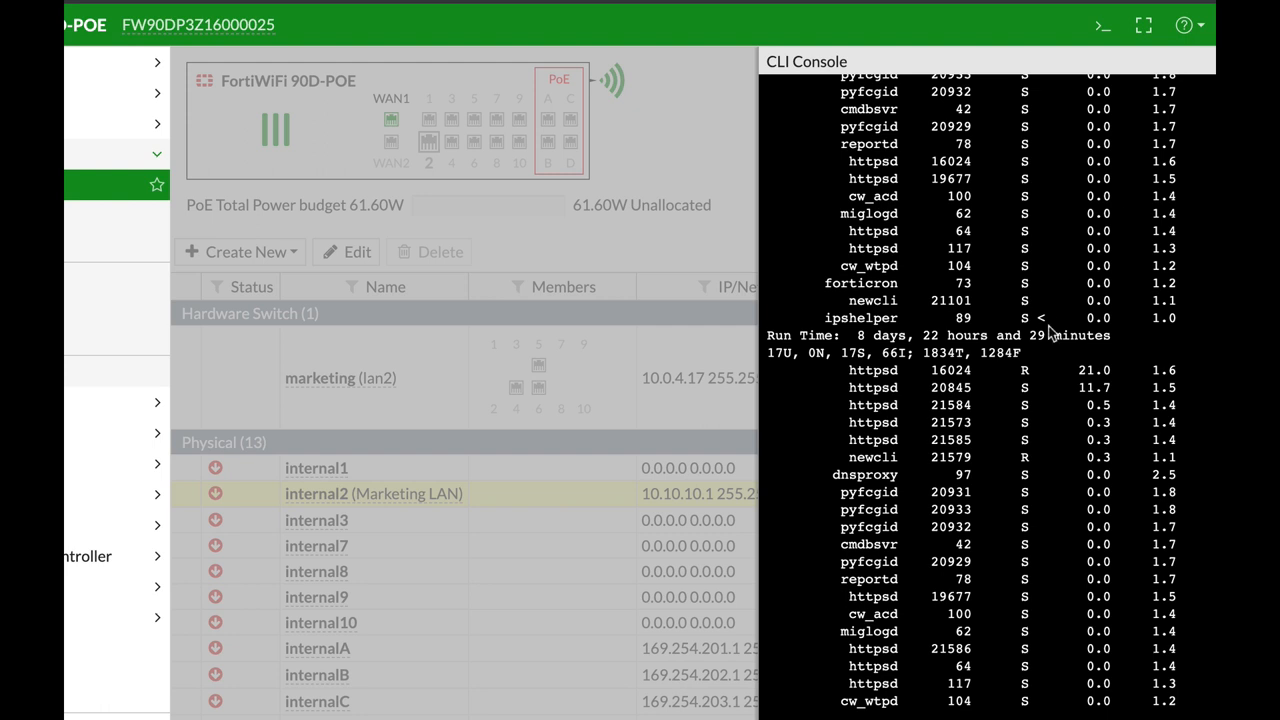